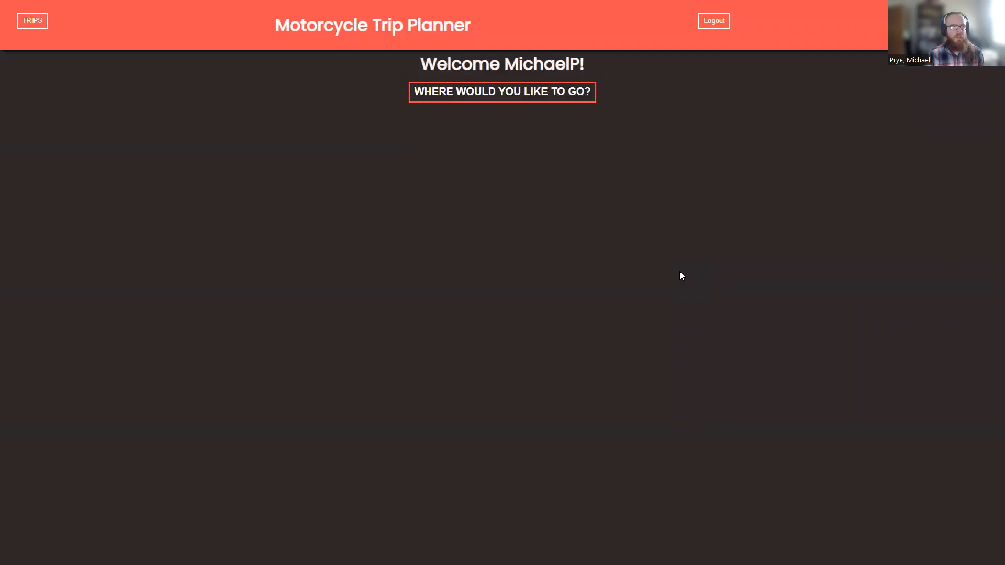
pyautogui.moveTo(502, 103)
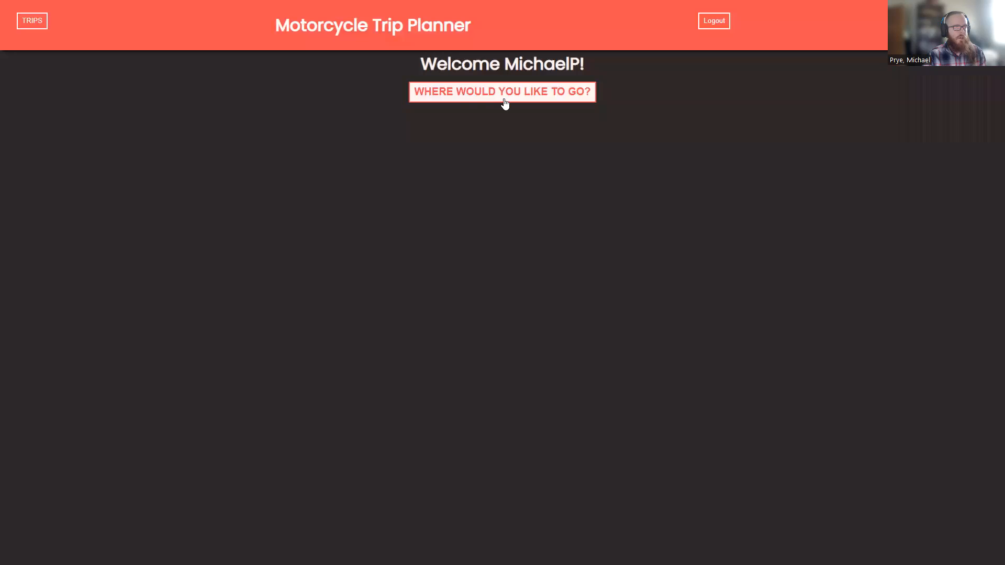
# Create and save a trip starting in Troy, OH and ending in Asheville, NC.
pyautogui.click(501, 91)
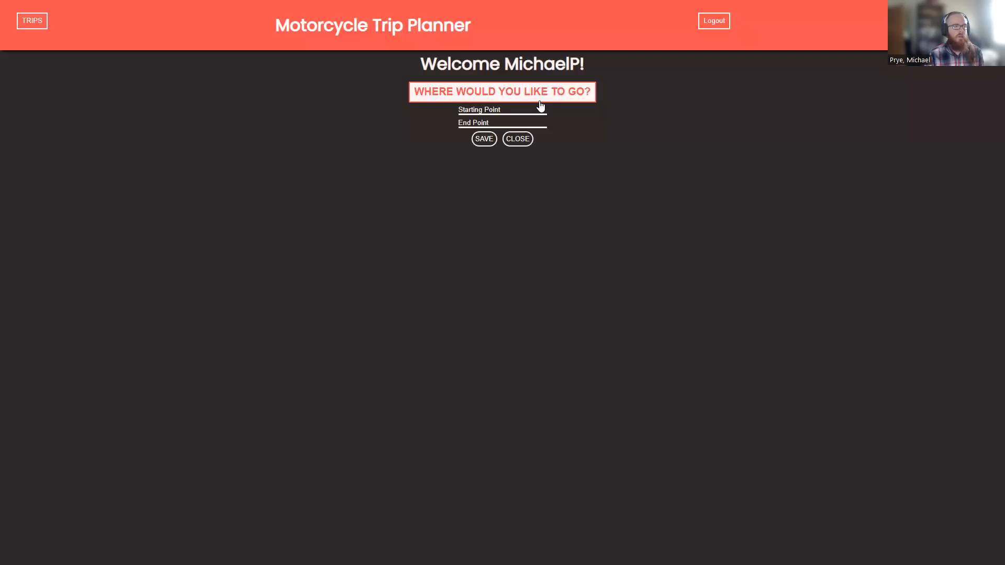
pyautogui.write('tr')
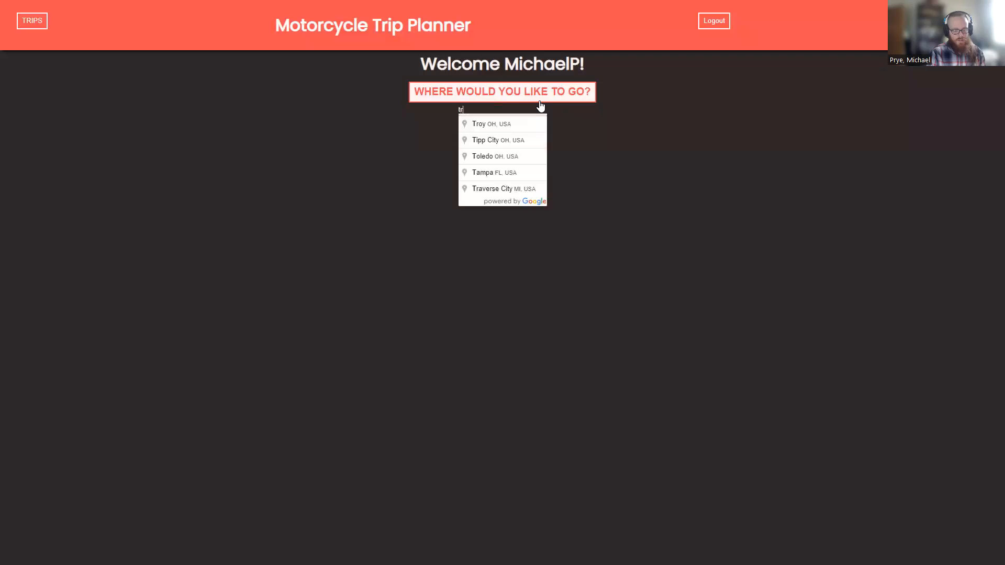
pyautogui.click(479, 124)
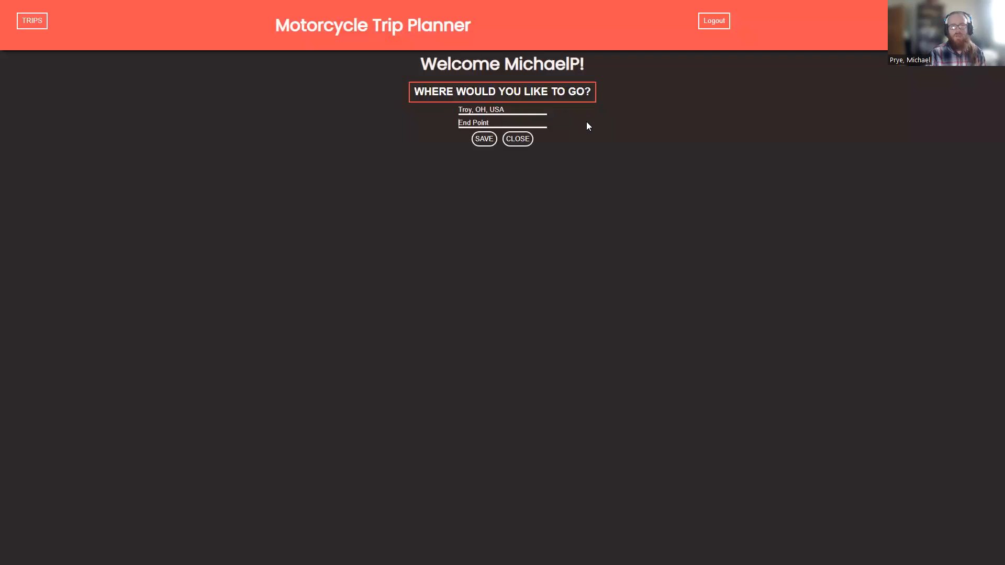
pyautogui.write('ash')
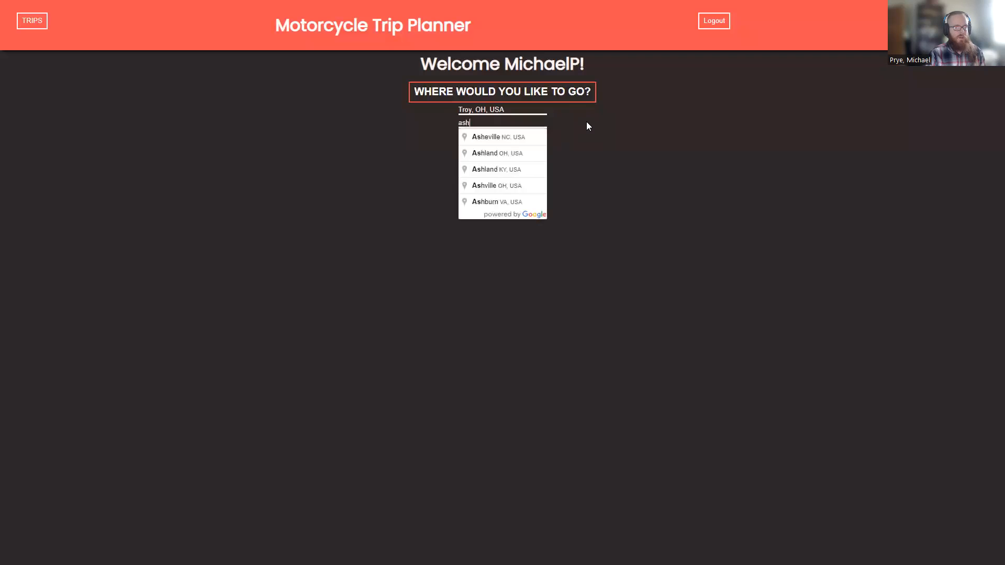
pyautogui.click(499, 136)
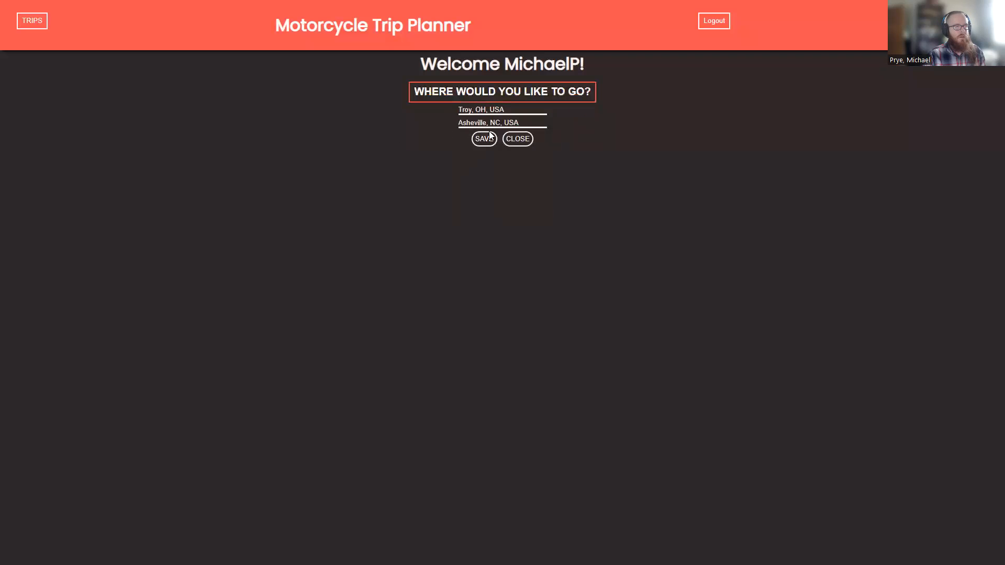
pyautogui.click(482, 139)
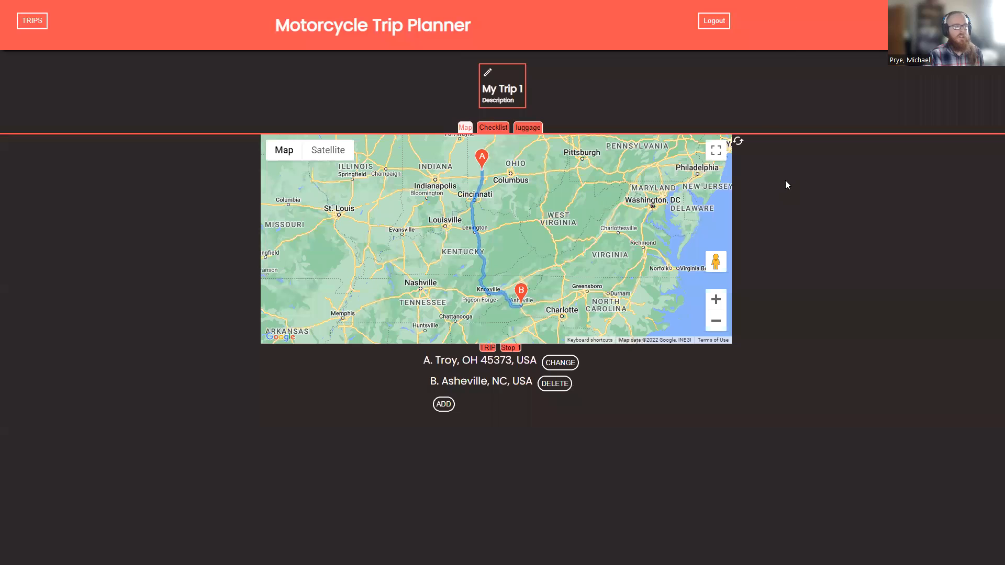
pyautogui.moveTo(487, 71)
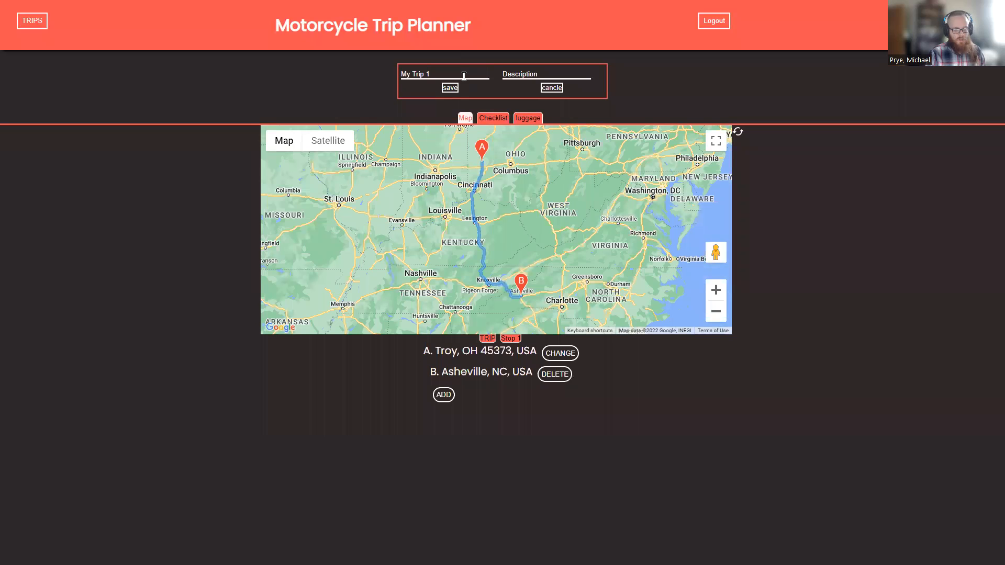
# Rename the trip to 'trip' with description 'this will be fun' and save.
pyautogui.write('trip')
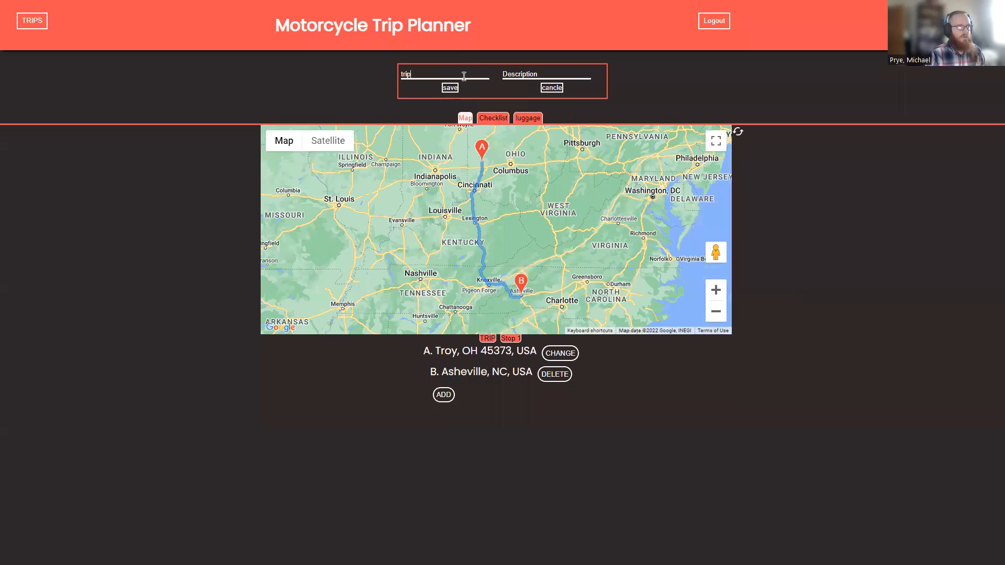
pyautogui.moveTo(644, 63)
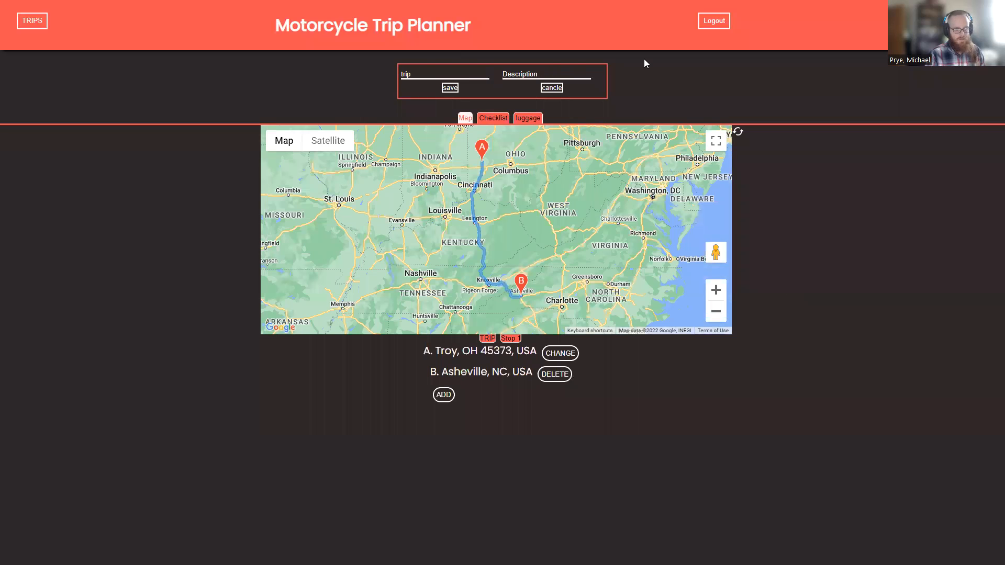
pyautogui.write('this will be fun')
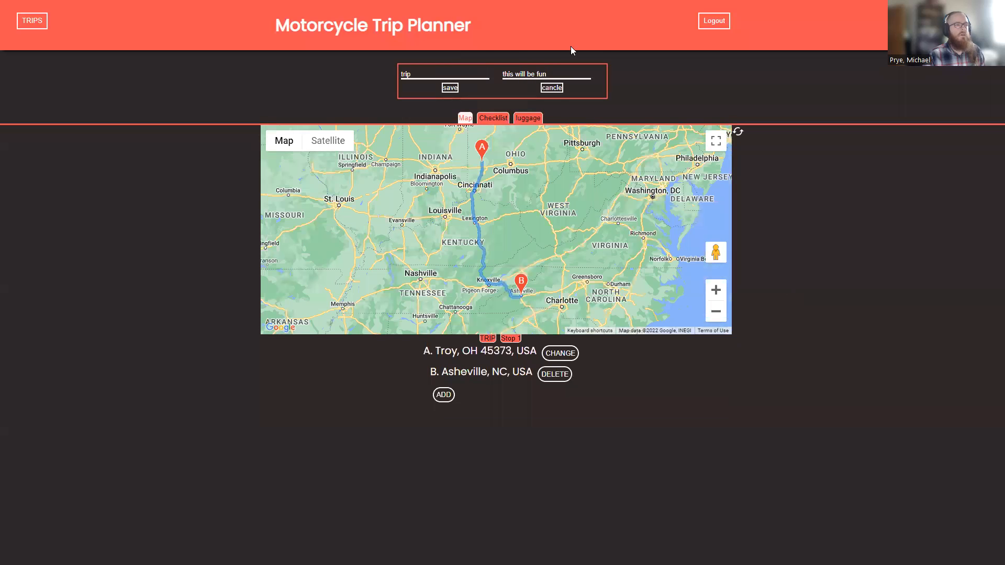
pyautogui.click(449, 88)
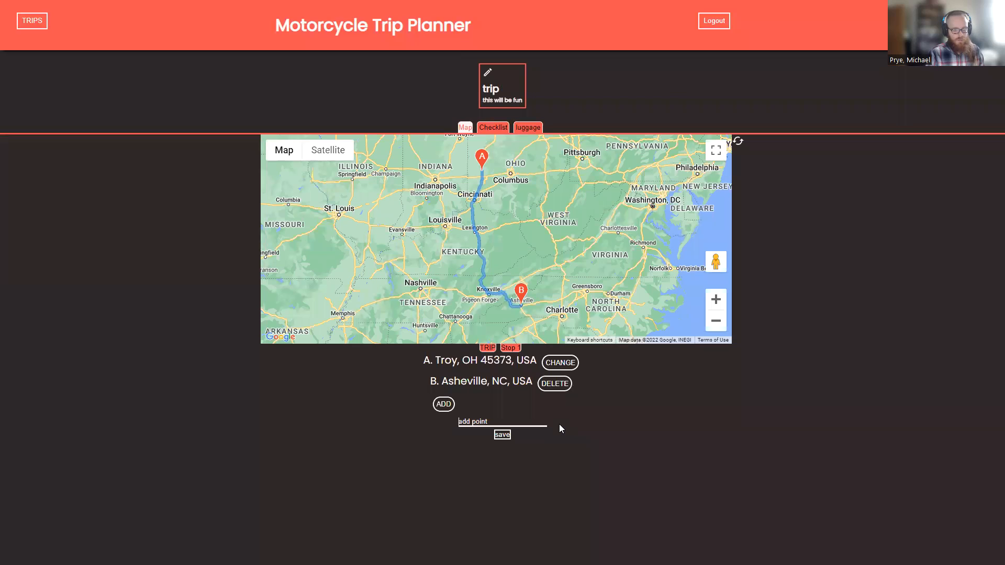
# Add Suffolk, VA to the route as the stop after Asheville.
pyautogui.write('sulfo')
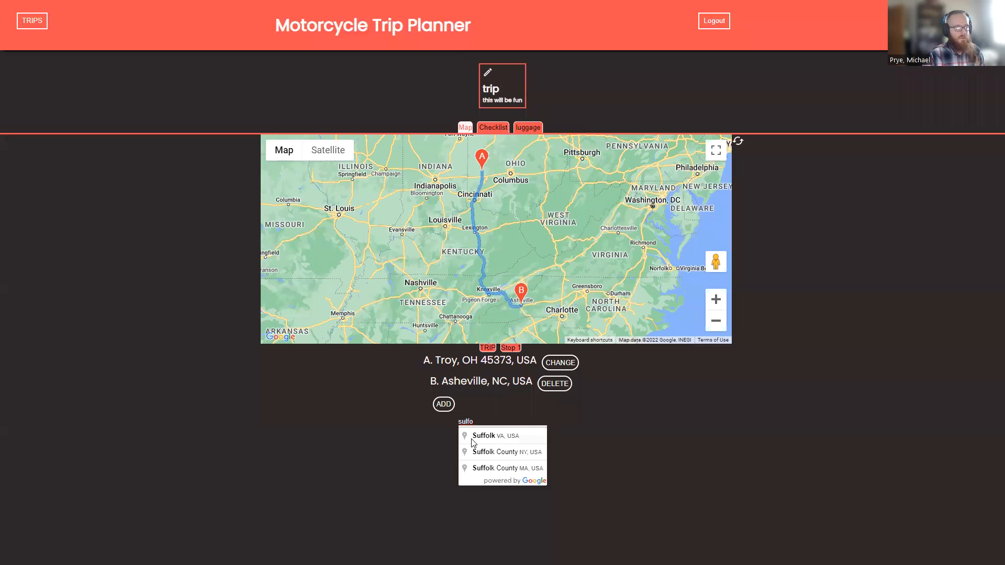
pyautogui.click(496, 436)
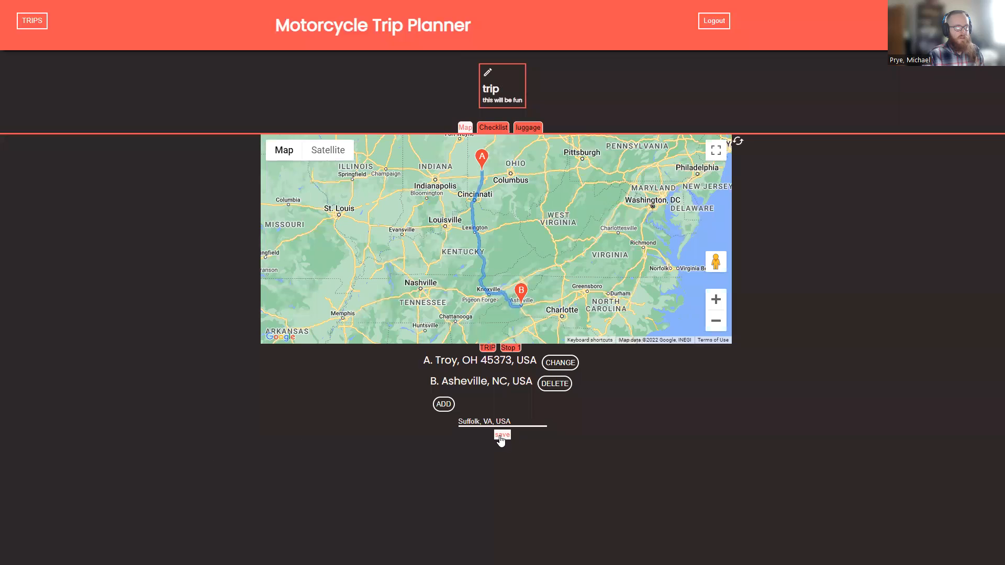
pyautogui.click(501, 436)
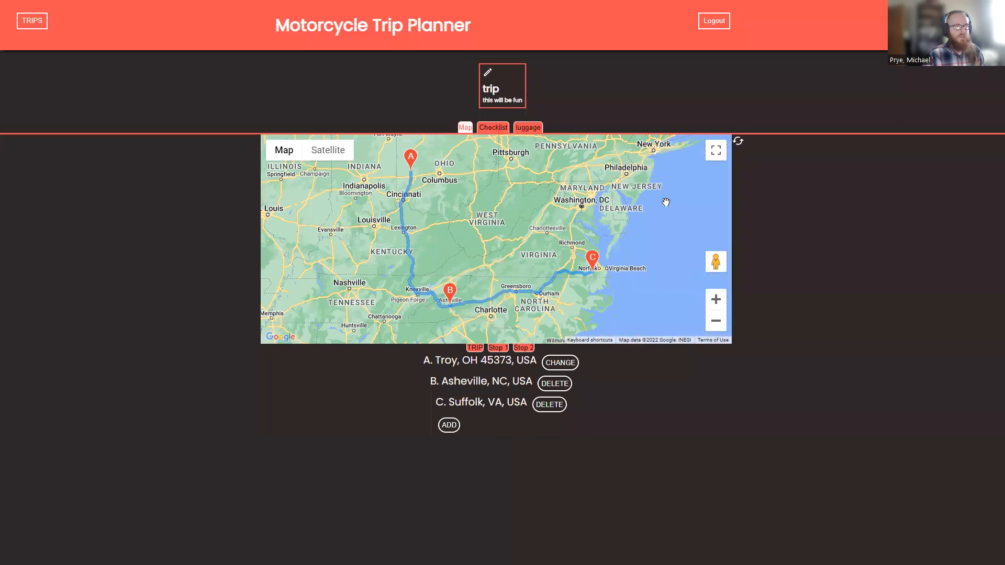
pyautogui.moveTo(728, 361)
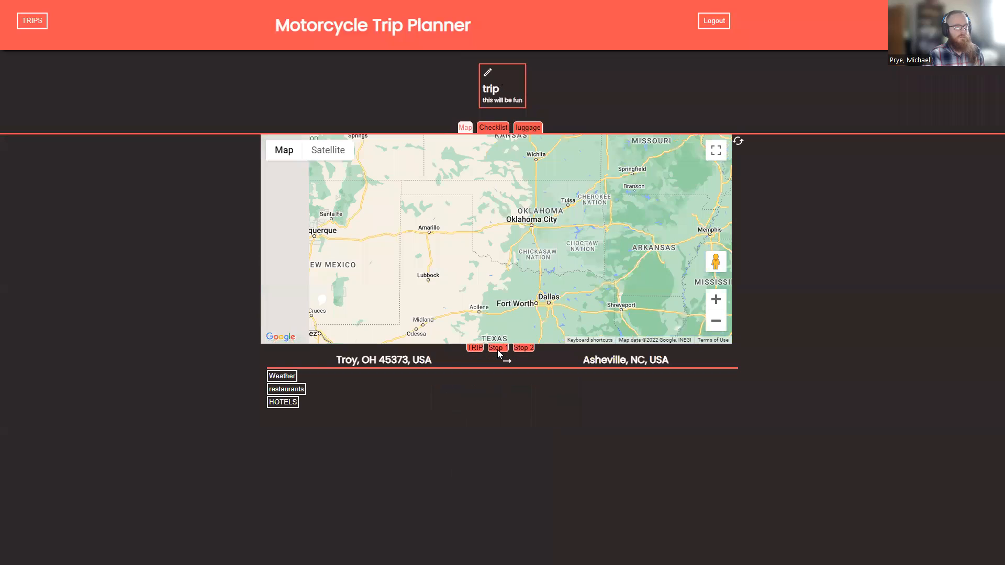
# Check weather and hotels for both route legs, then go to the checklist.
pyautogui.click(474, 347)
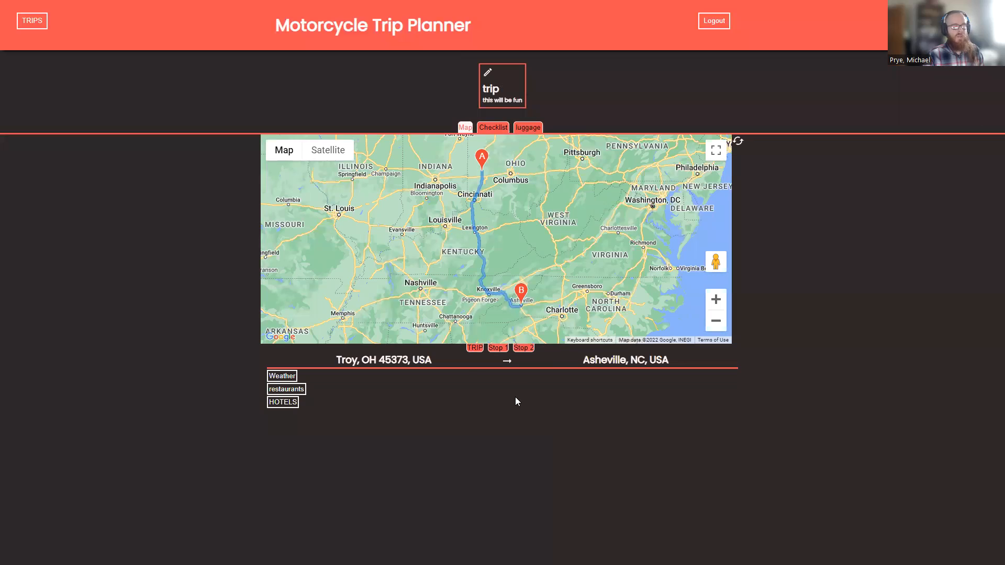
pyautogui.click(281, 376)
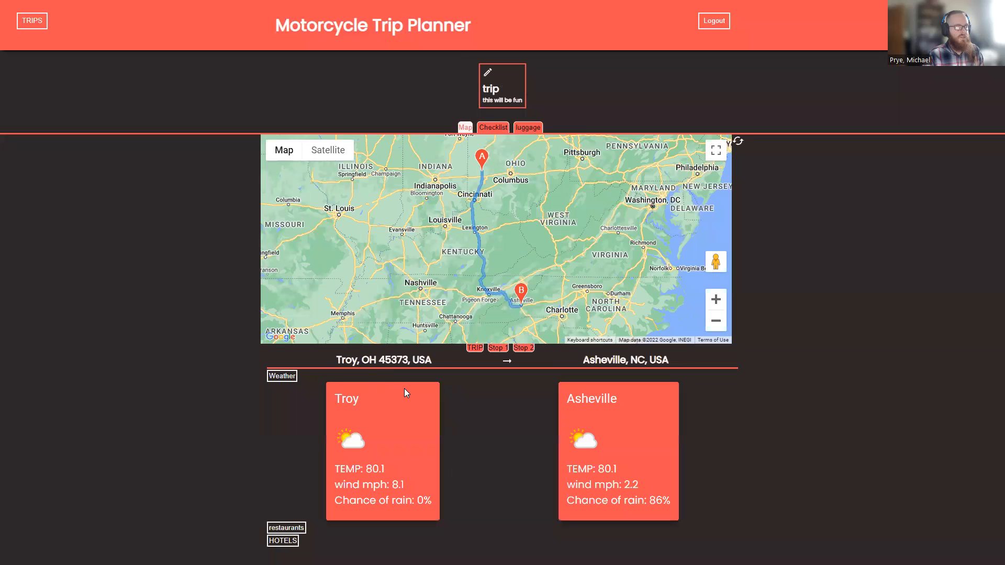
pyautogui.click(282, 375)
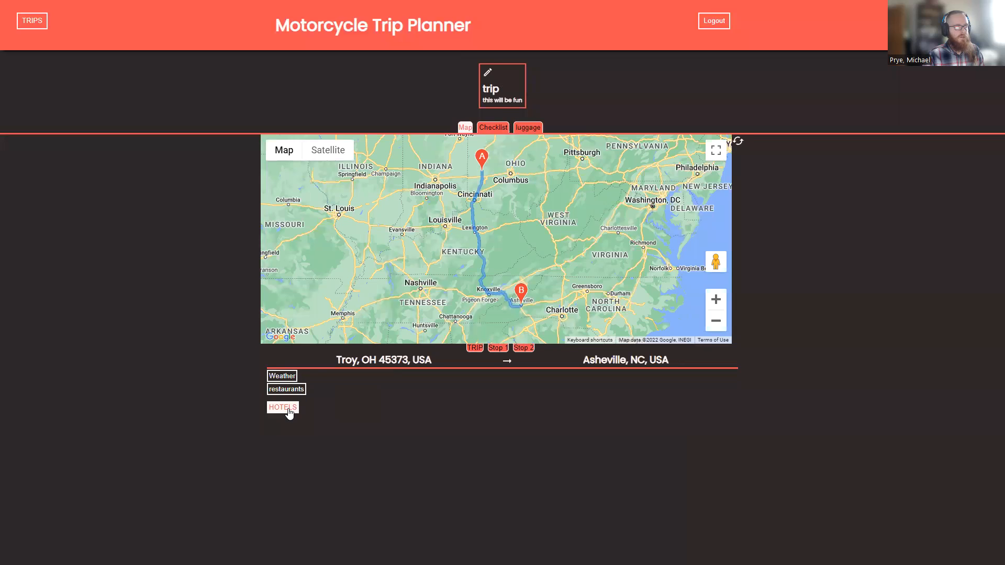
pyautogui.click(283, 407)
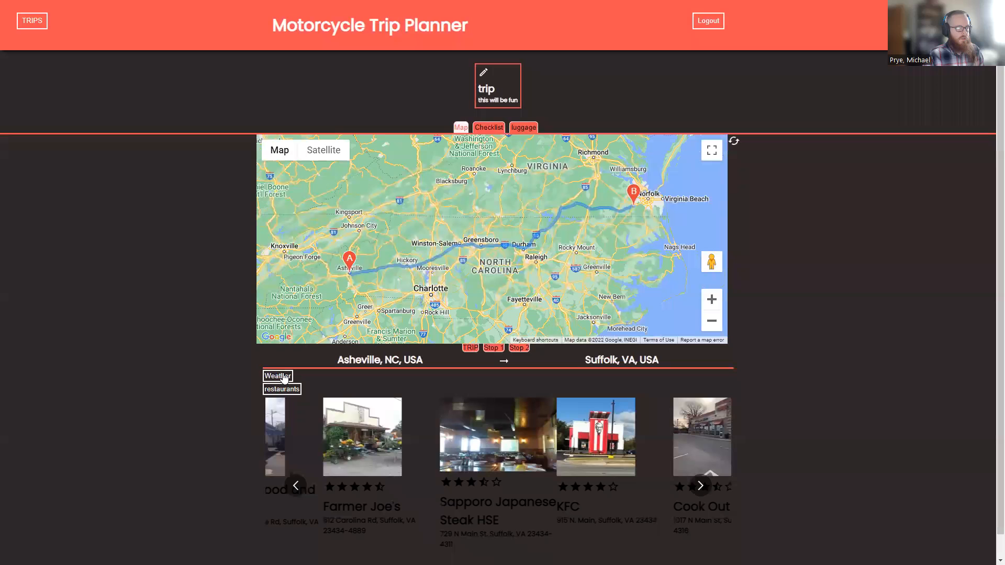
pyautogui.click(278, 376)
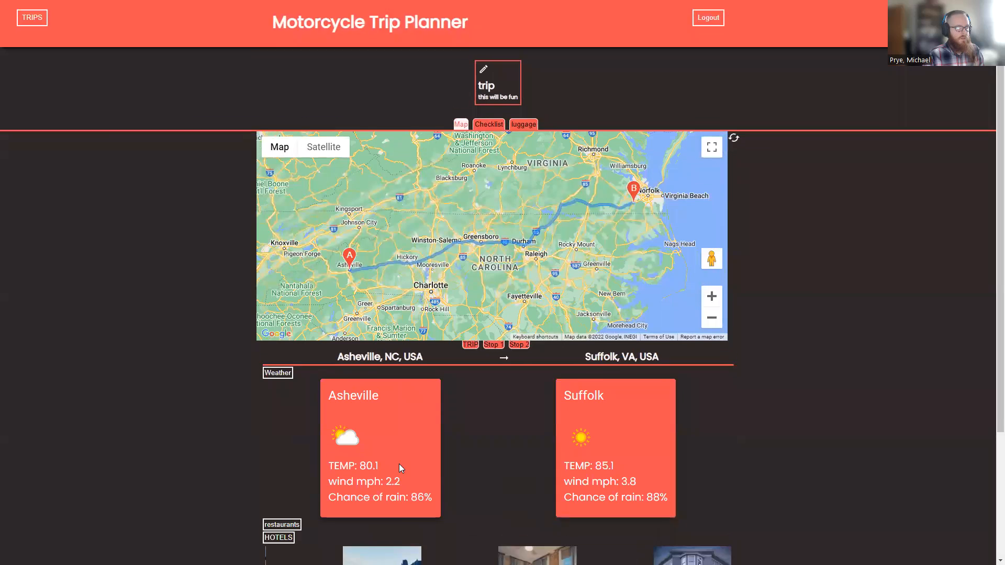
pyautogui.scroll(-3)
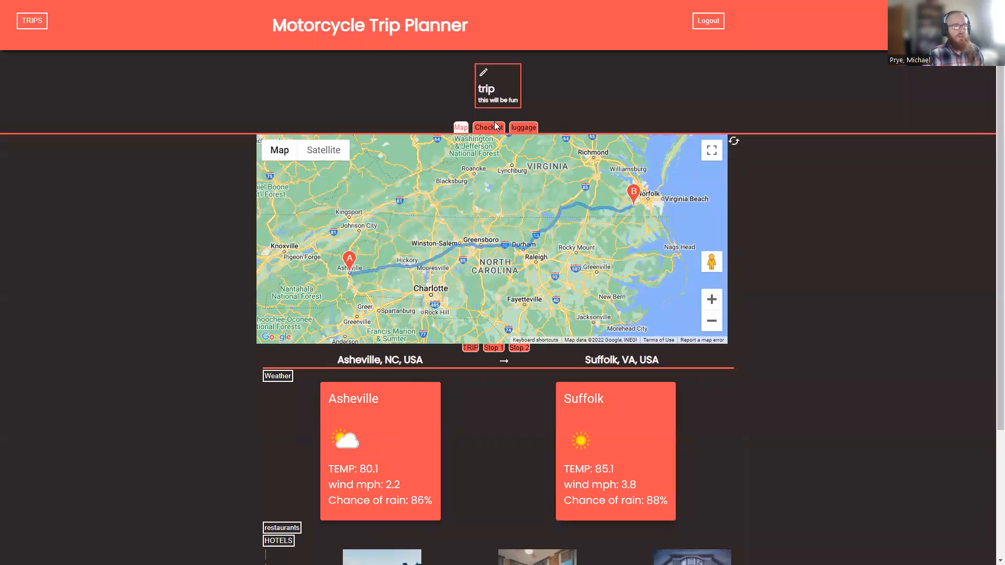
pyautogui.click(488, 127)
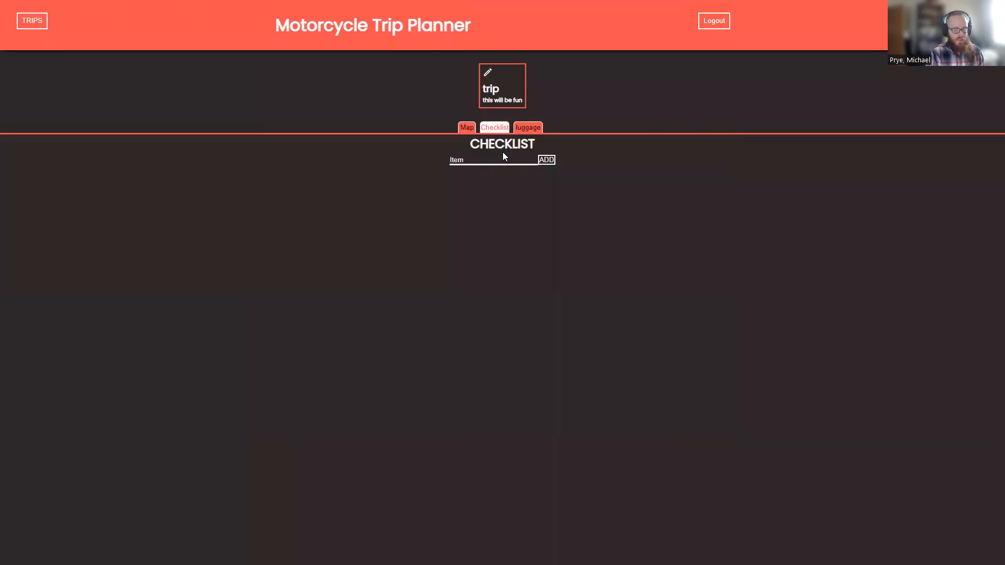
# Add 'check tires' and 'check oil' to the checklist, then open luggage.
pyautogui.write('check tires')
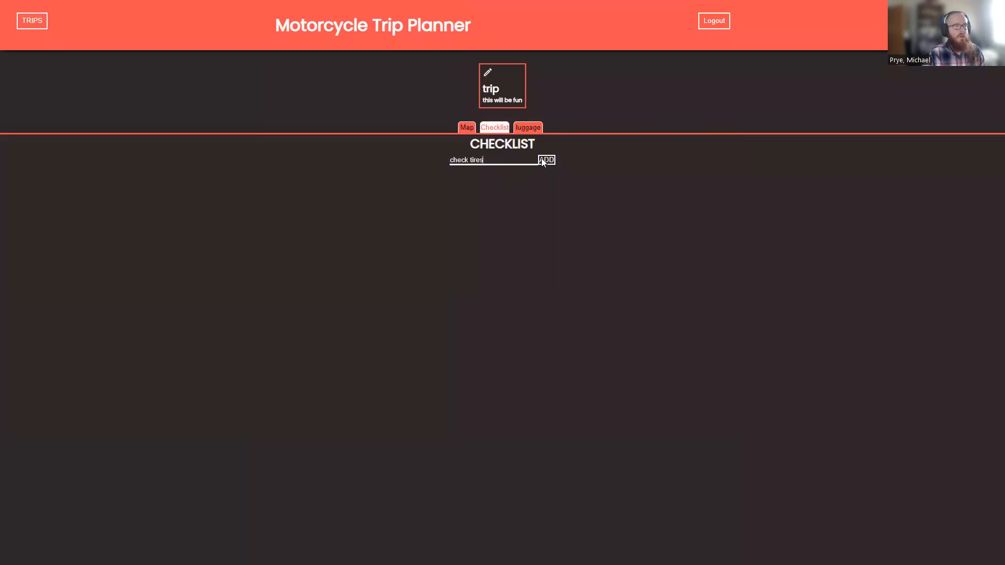
pyautogui.click(545, 160)
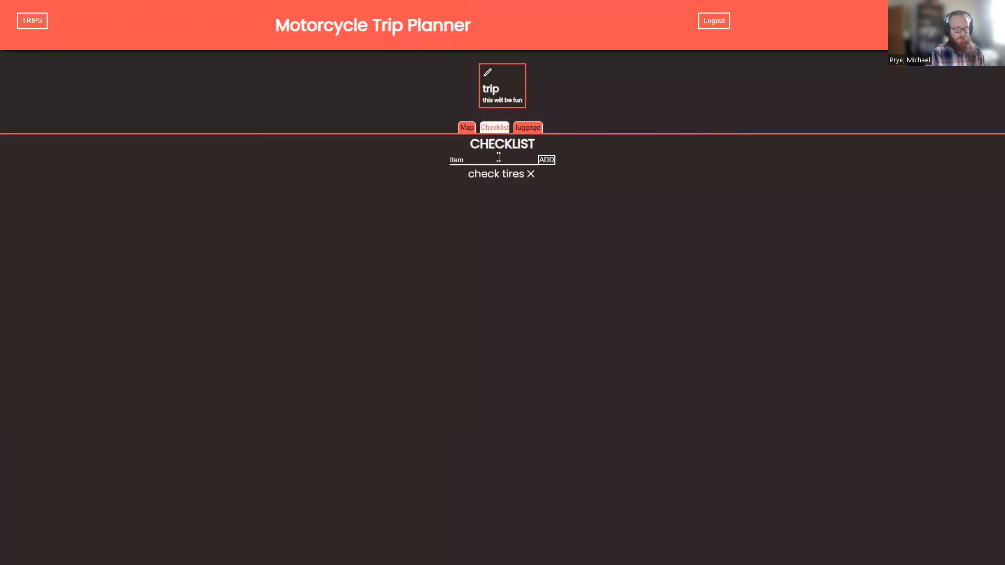
pyautogui.write('check oiu')
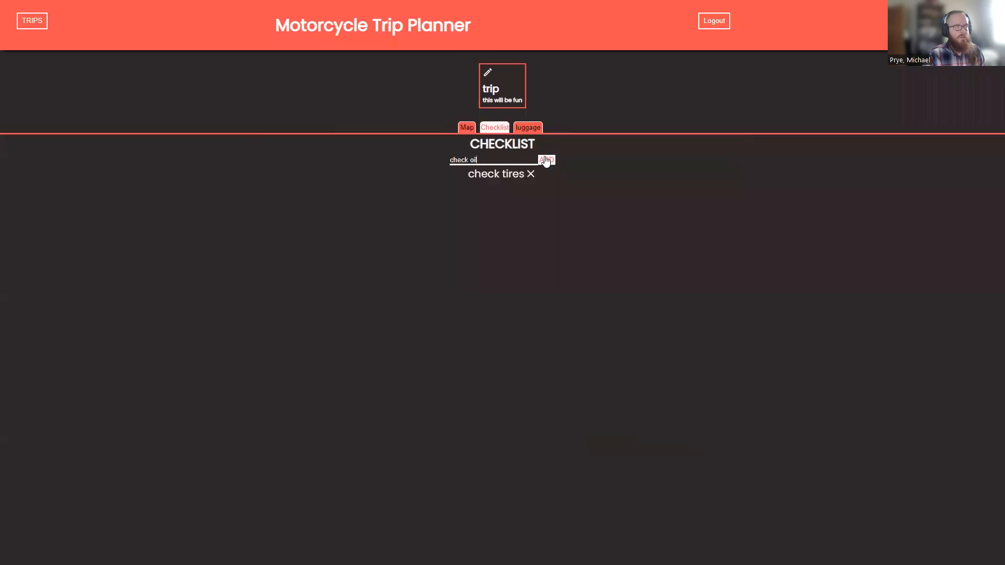
pyautogui.click(545, 160)
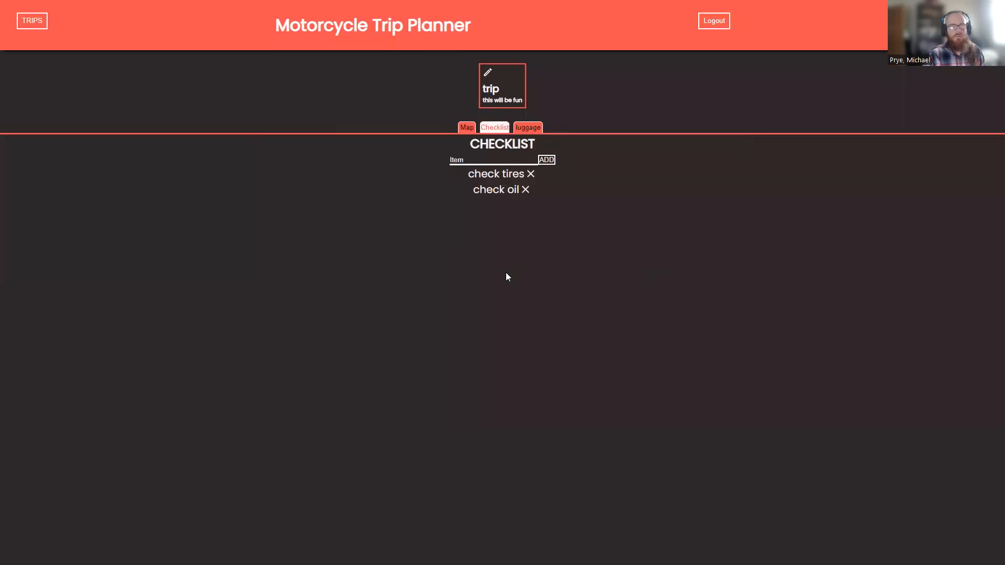
pyautogui.click(528, 127)
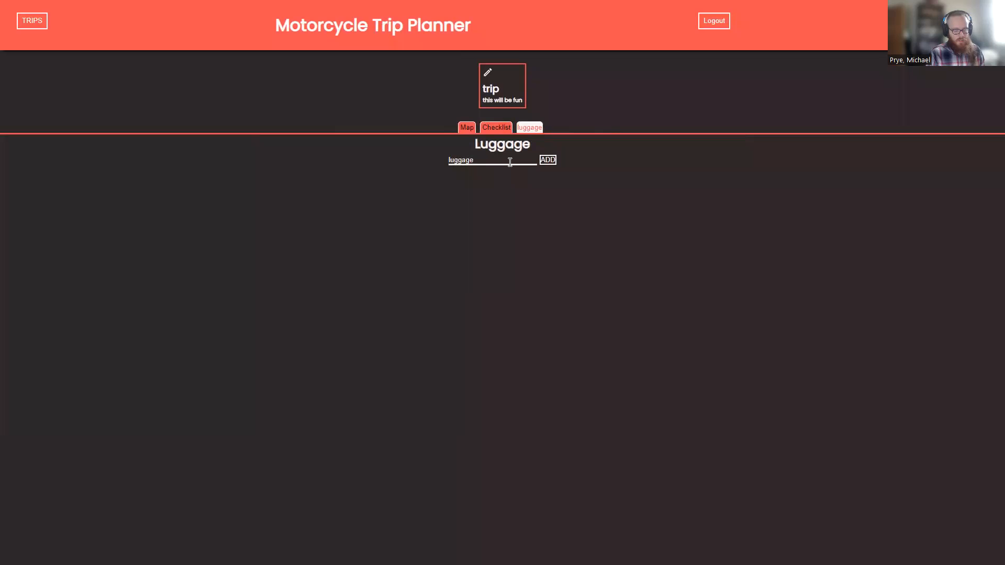
# Add a backpack to the luggage and put a wallet and a phone in it.
pyautogui.write('backpac')
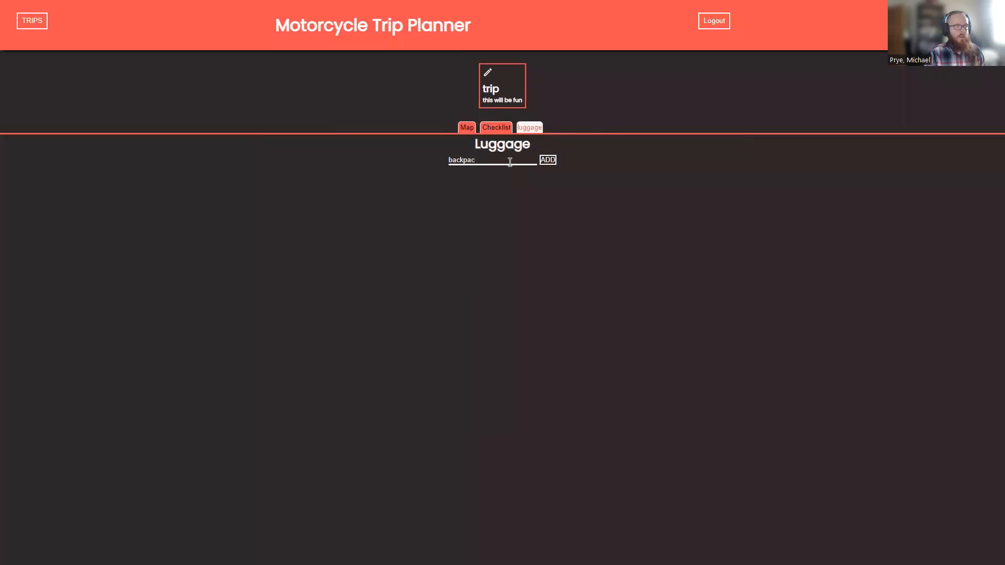
pyautogui.click(547, 159)
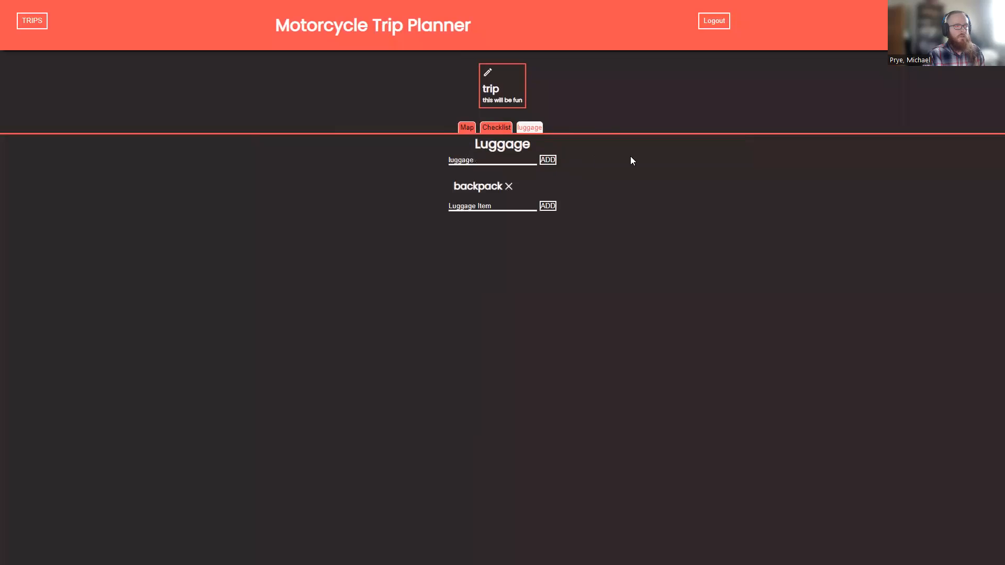
pyautogui.moveTo(705, 200)
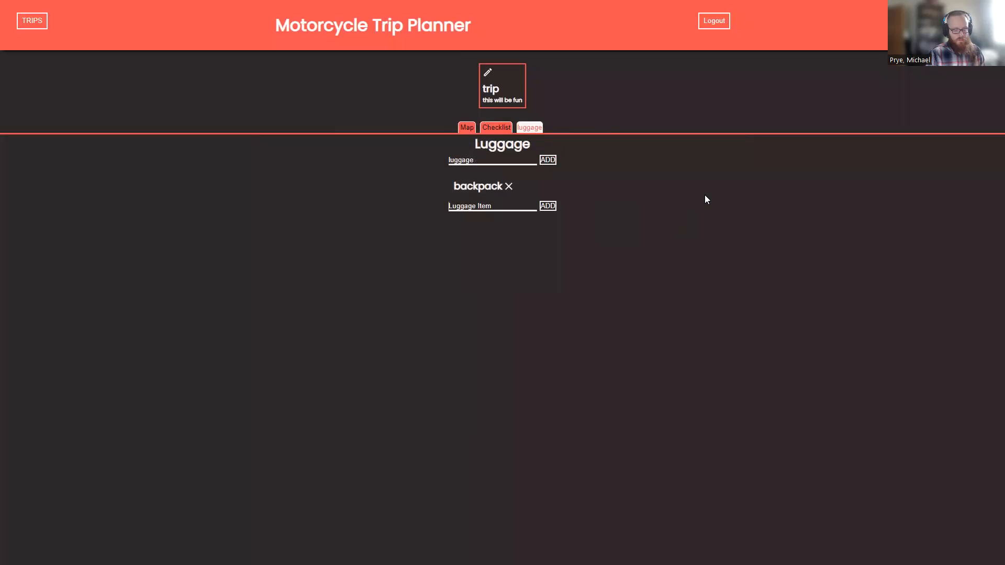
pyautogui.write('wallet')
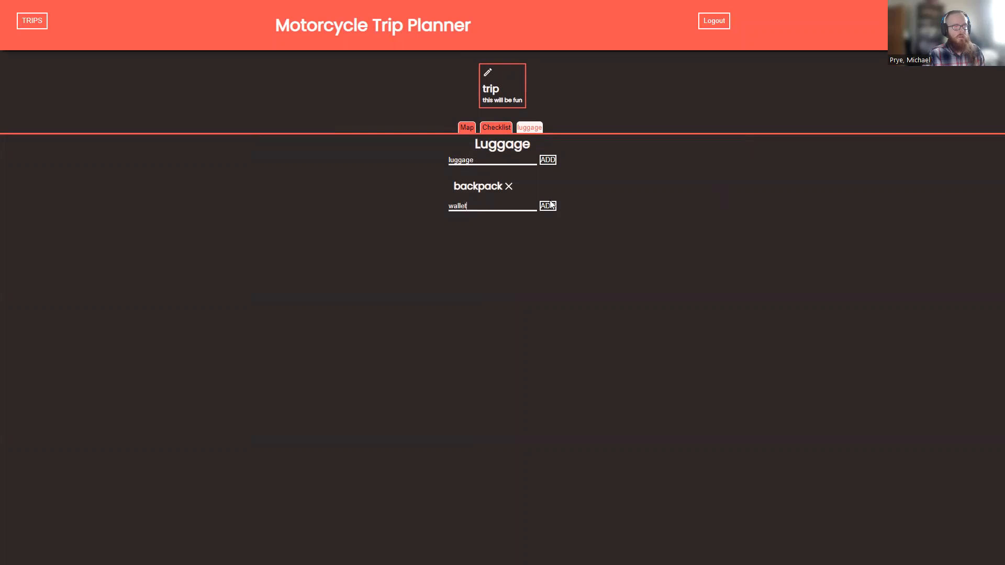
pyautogui.click(546, 205)
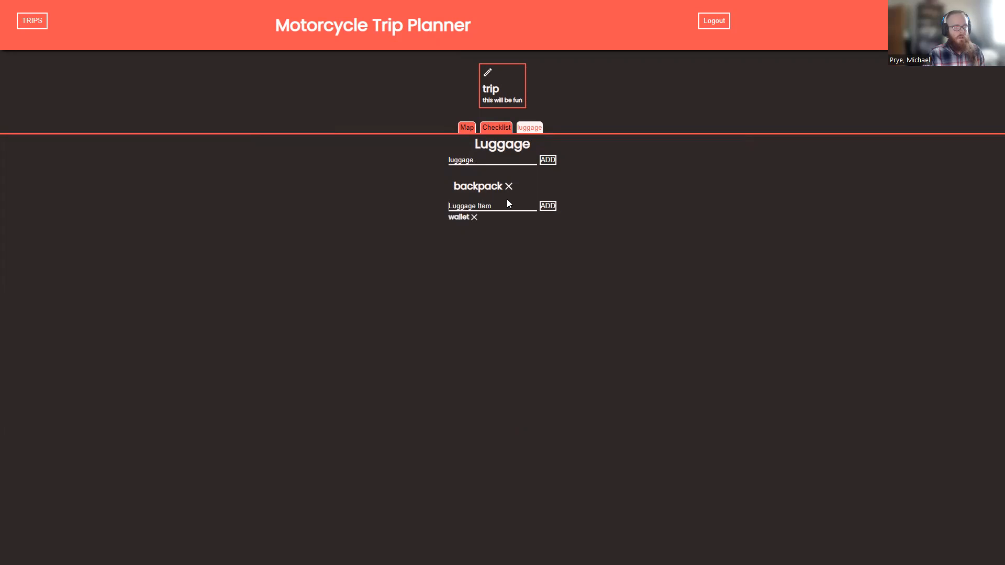
pyautogui.write('phone')
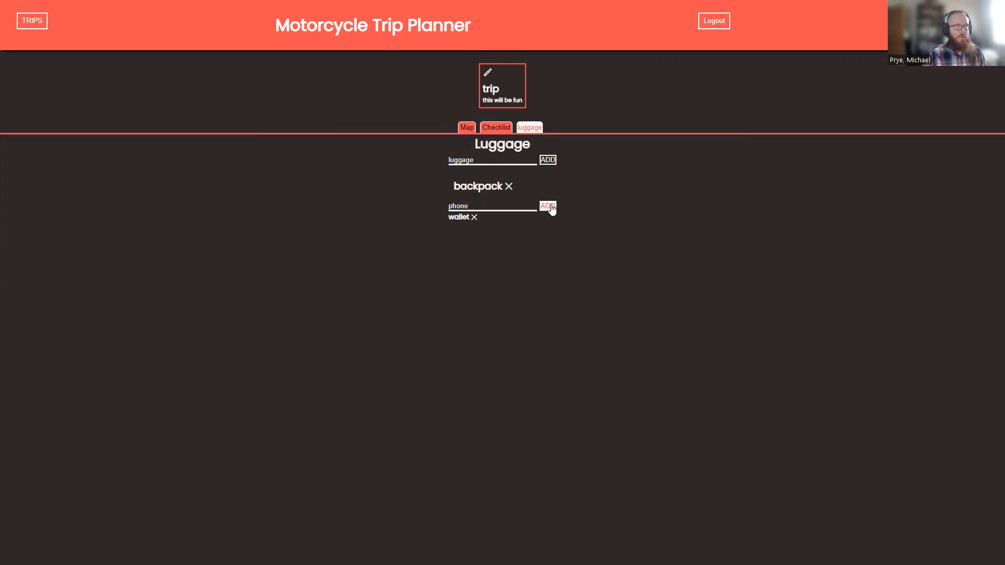
pyautogui.click(547, 206)
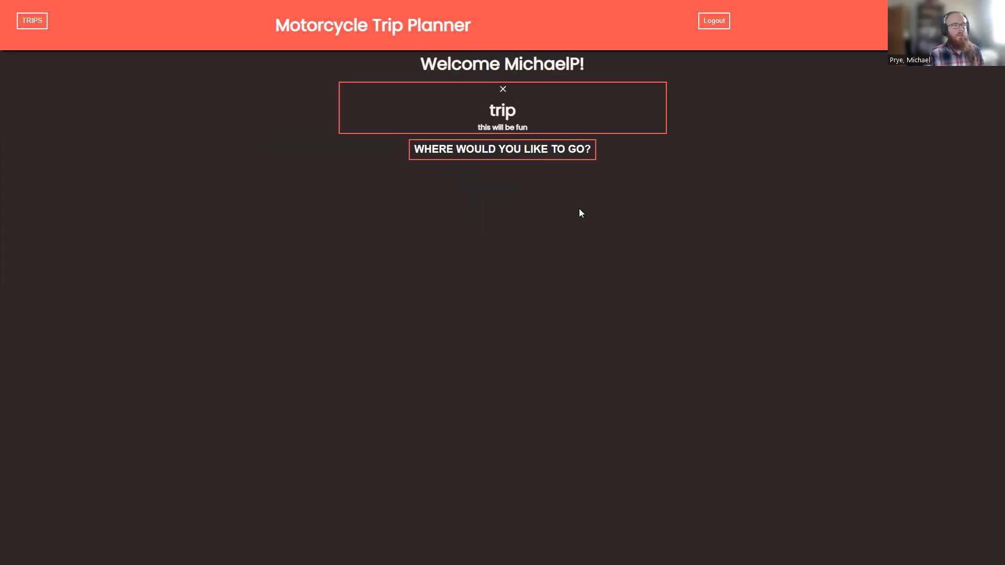
pyautogui.moveTo(779, 206)
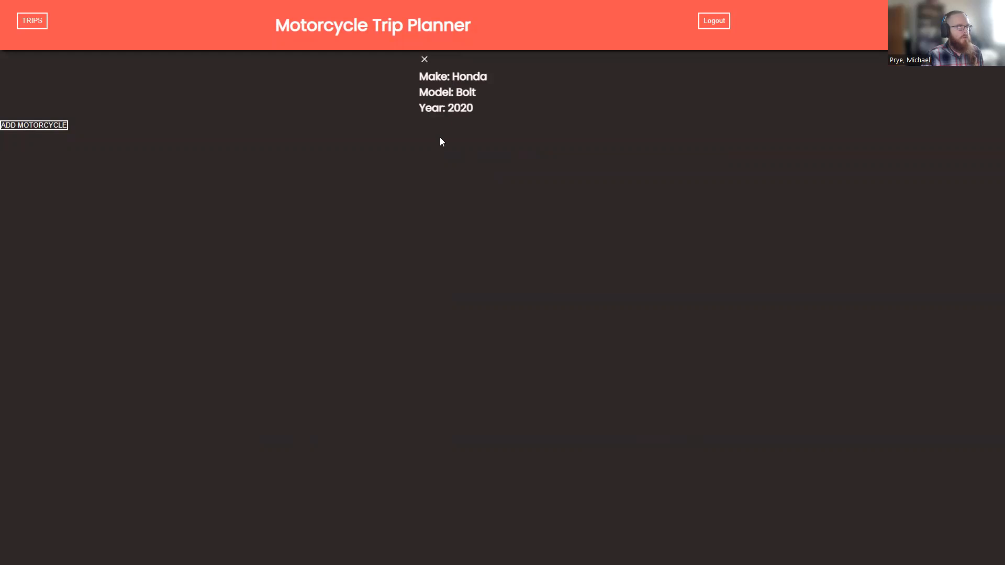
# Add and save a 2020 Harley Davidson Iron 883 motorcycle.
pyautogui.click(33, 125)
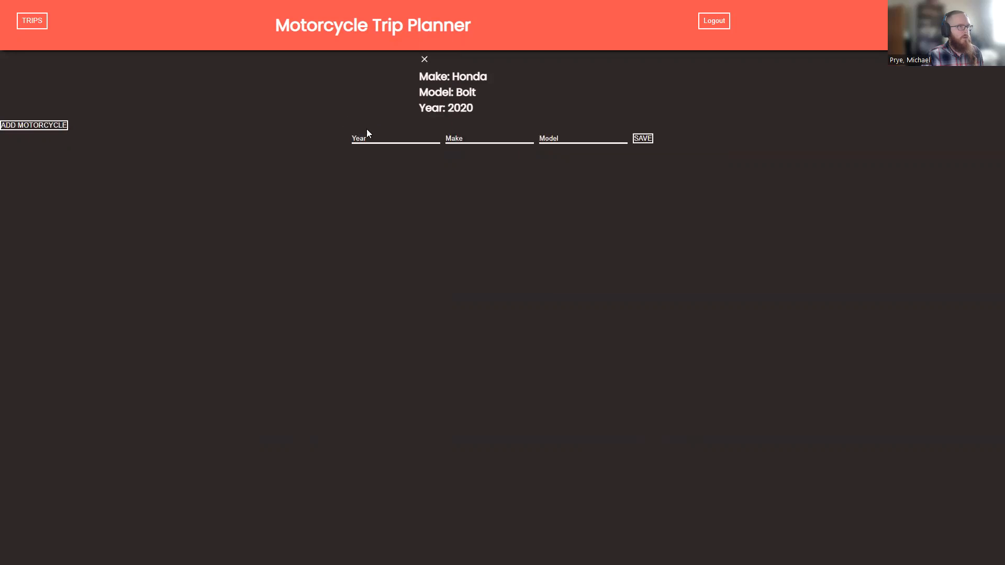
pyautogui.write('2020')
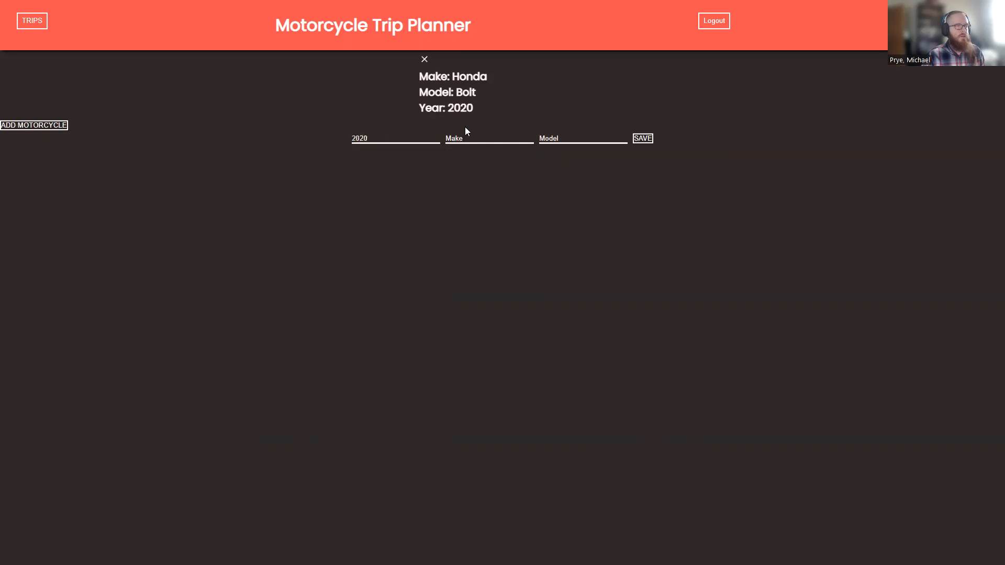
pyautogui.write('Harley Dav')
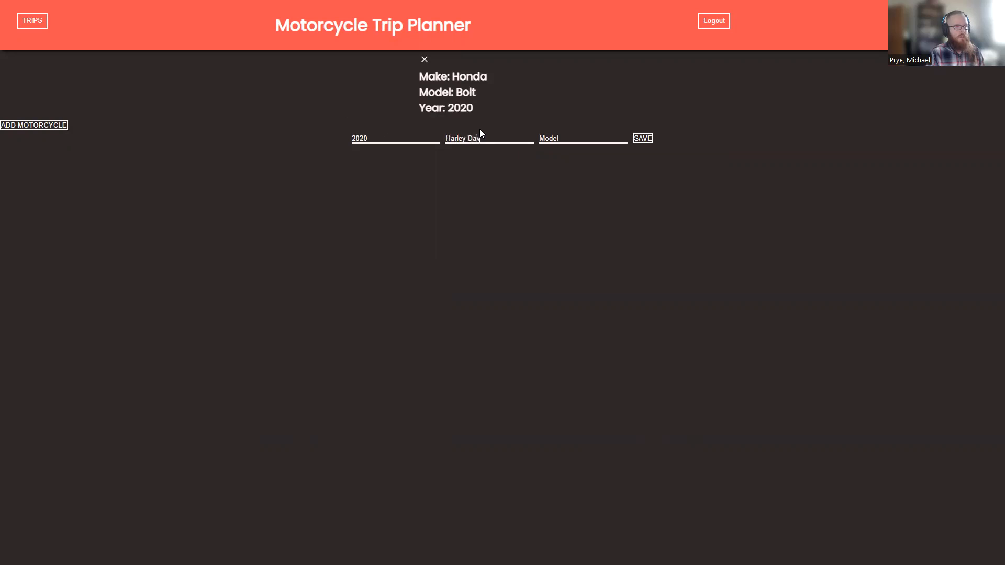
pyautogui.write('davidson')
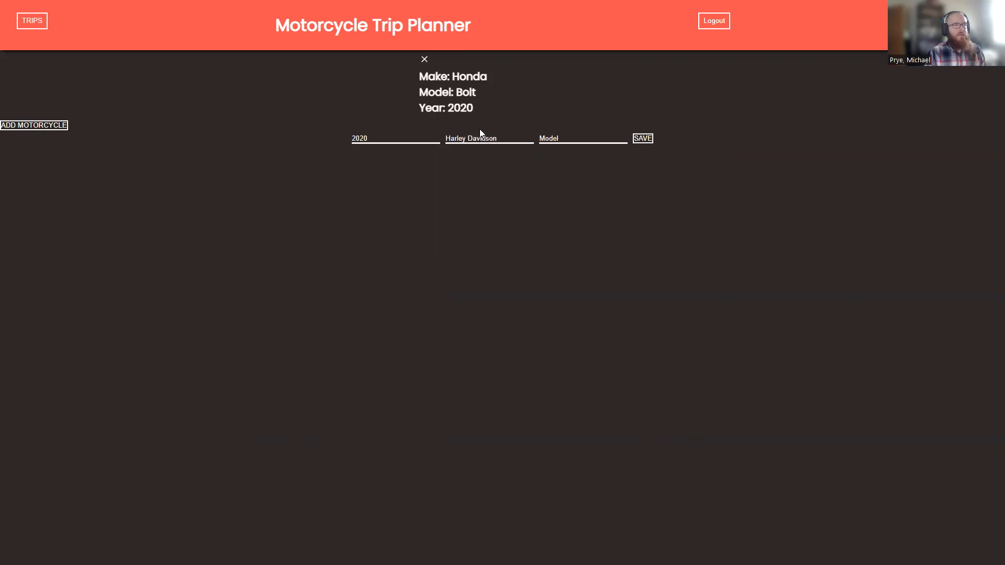
pyautogui.write('itron 883')
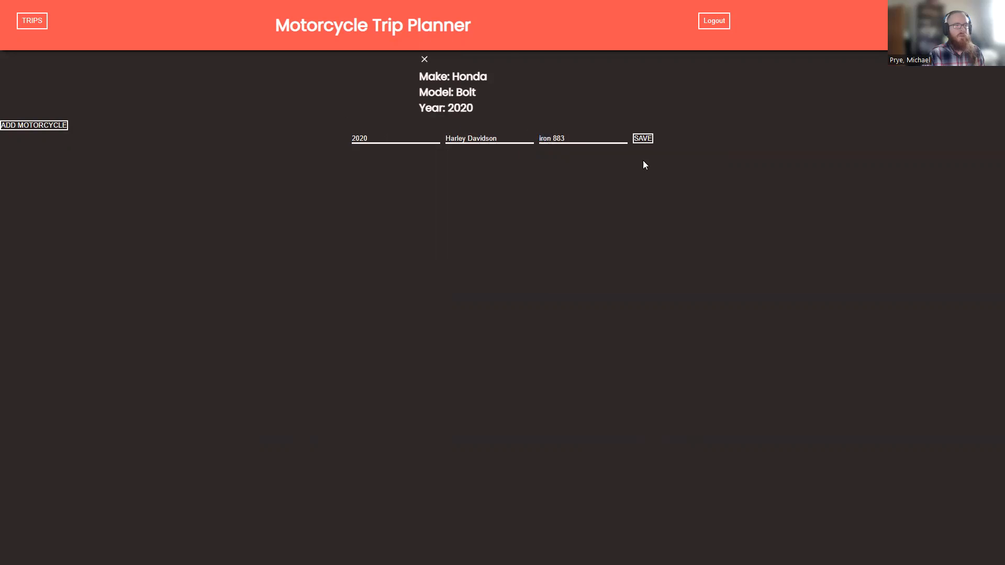
pyautogui.click(642, 137)
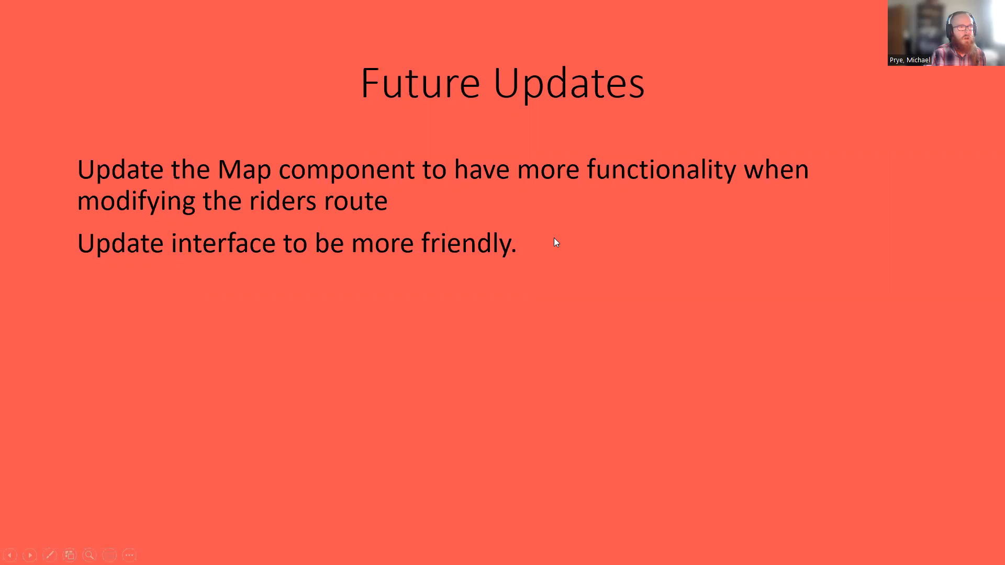
# Advance the slideshow from Future Updates to the Contact slide.
pyautogui.press('Right')
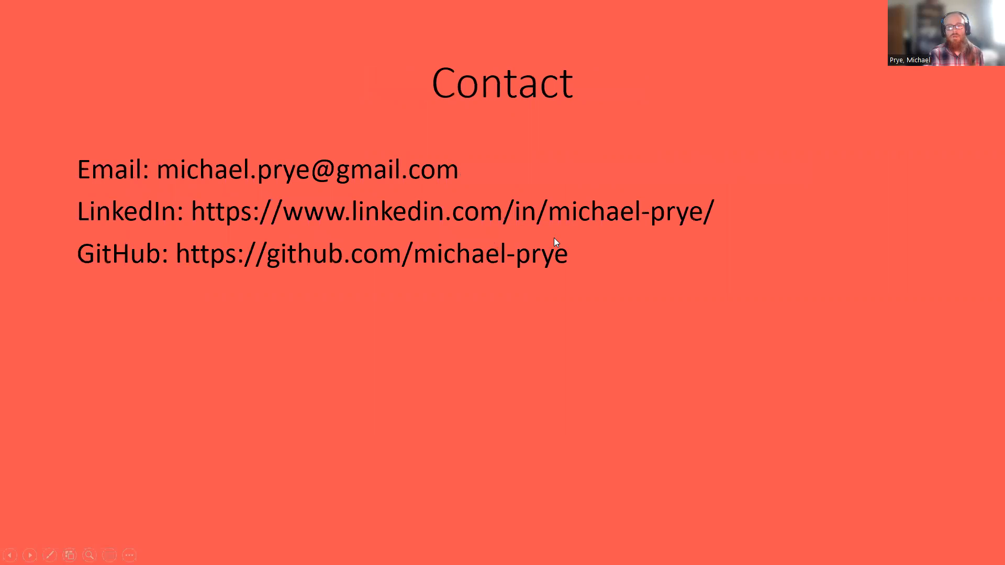